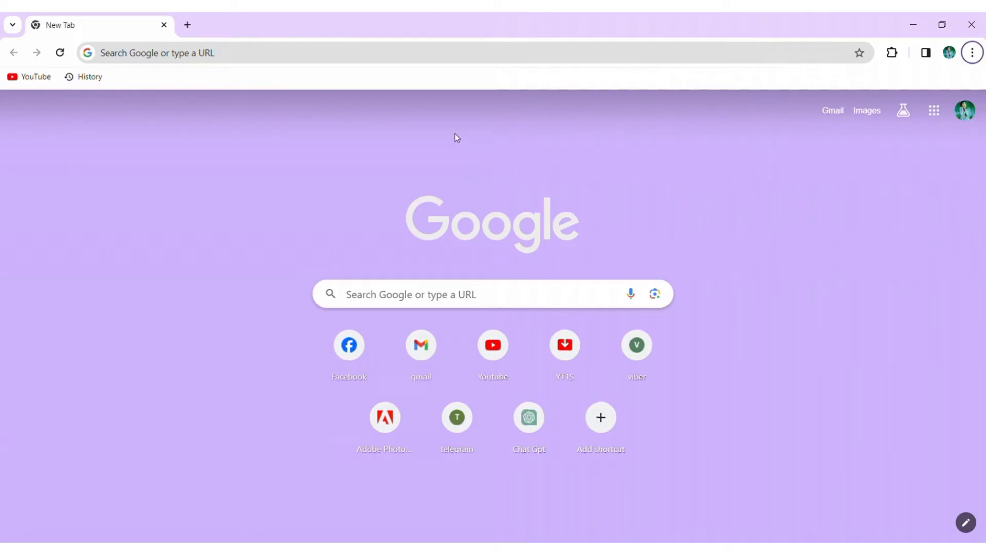
{"action": "mouse_move", "coordinate": [530, 119]}
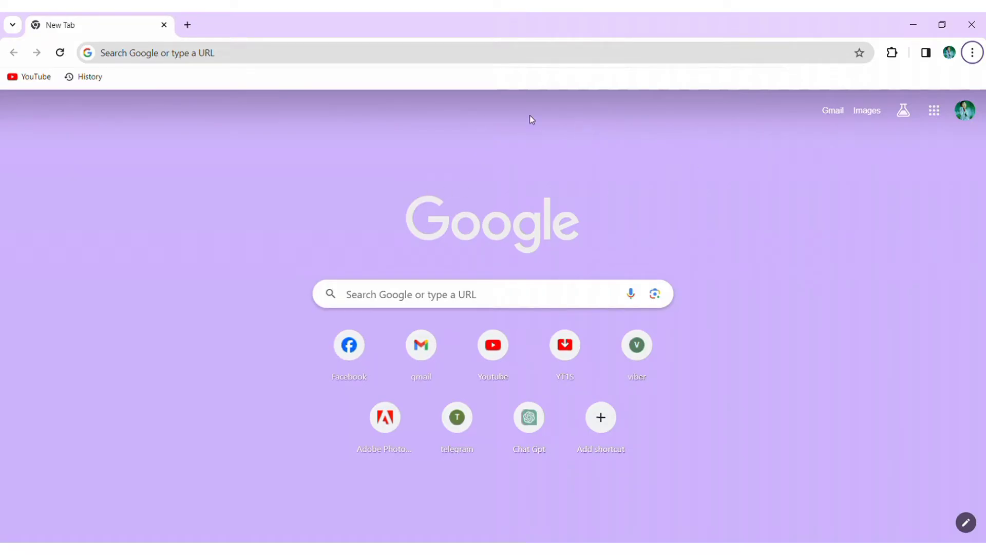
{"action": "mouse_move", "coordinate": [488, 244]}
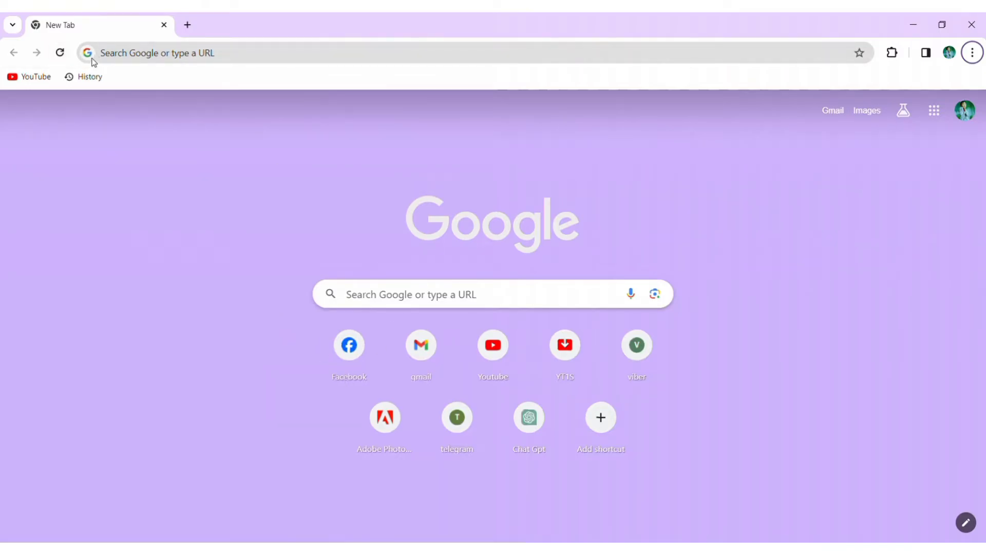
Go to instagram.com and log in with the account's username and password.
{"action": "type", "text": "instagram.com"}
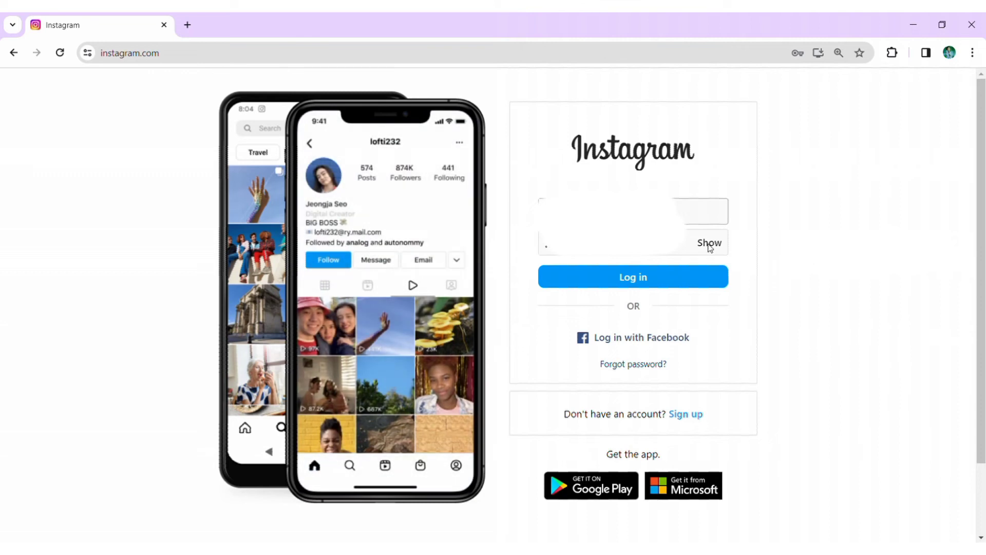
{"action": "mouse_move", "coordinate": [671, 285]}
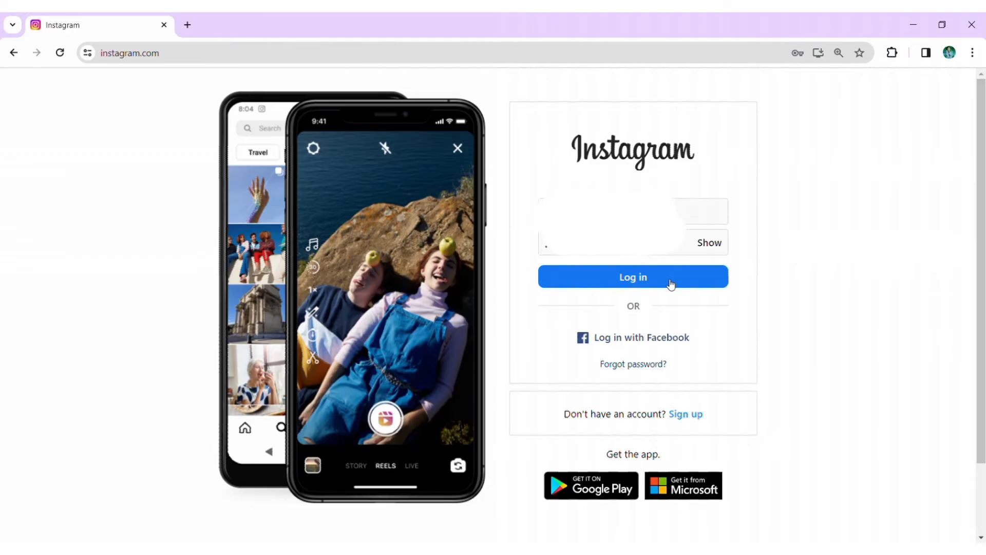
{"action": "left_click", "coordinate": [633, 276]}
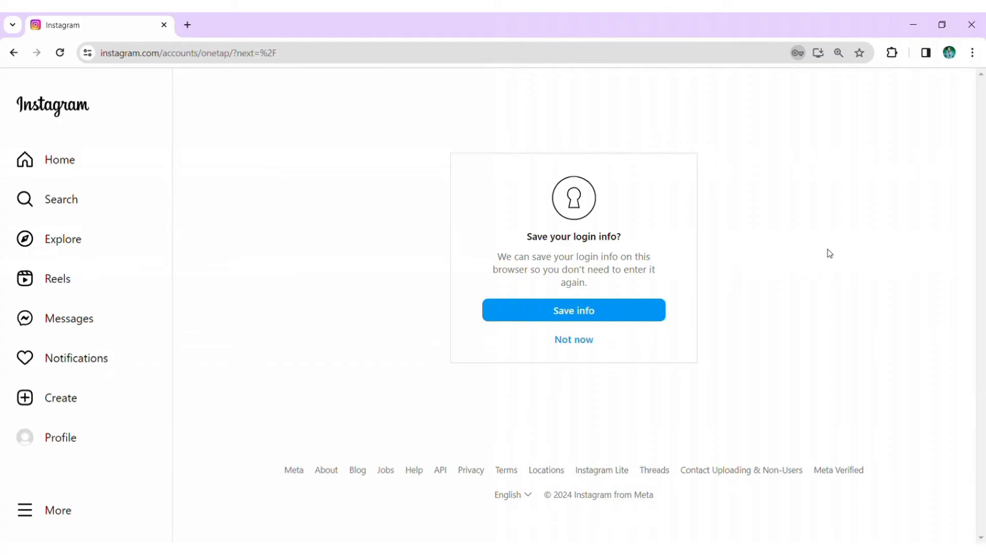
{"action": "mouse_move", "coordinate": [822, 303]}
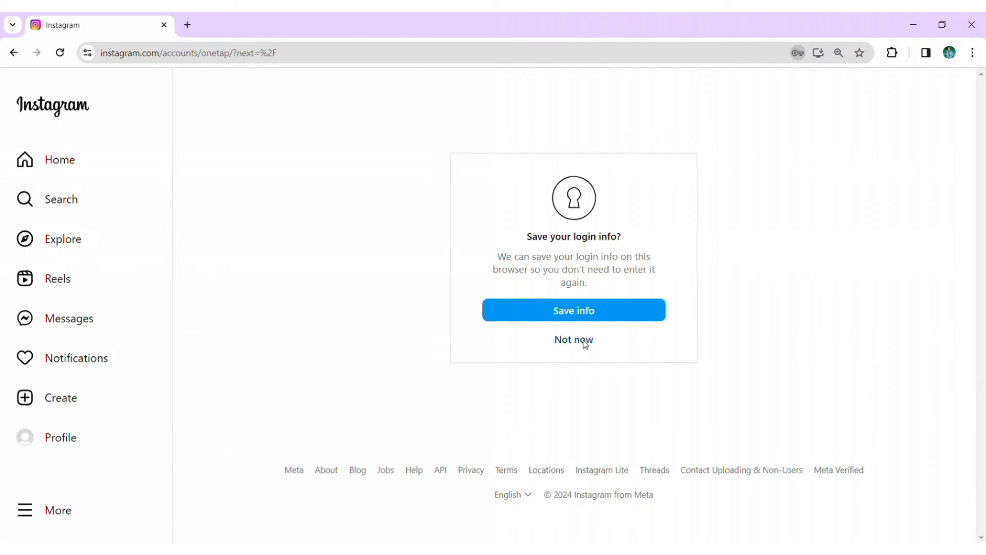
Choose Not now on the 'Save your login info?' prompt to reach the feed.
{"action": "left_click", "coordinate": [573, 339]}
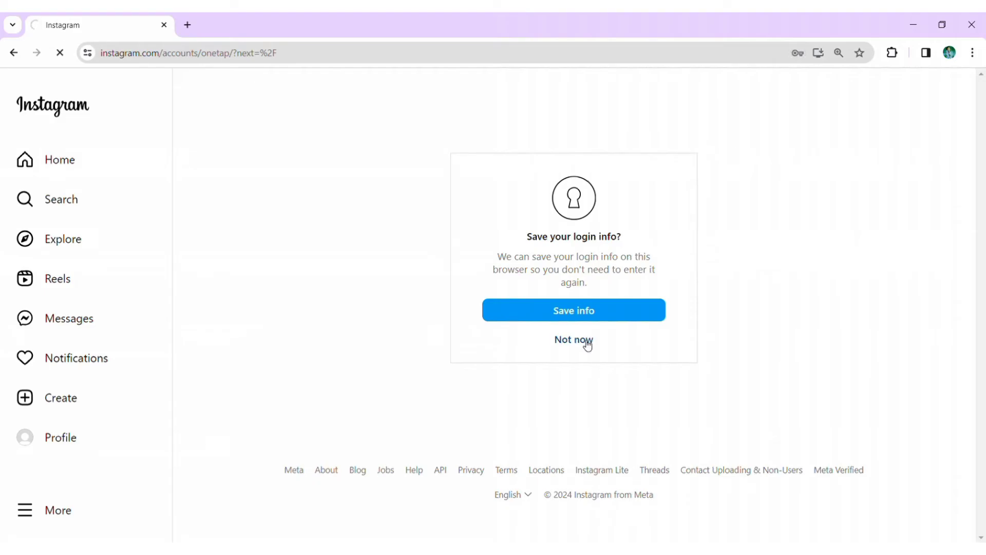
{"action": "left_click", "coordinate": [573, 339]}
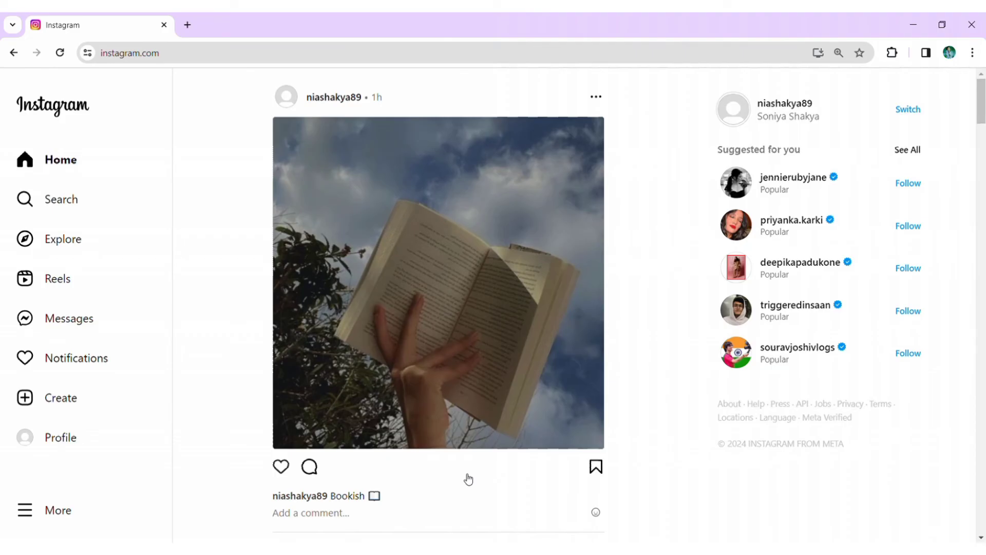
Scroll down the home feed past the suggested accounts to the end of the posts.
{"action": "scroll", "scroll_direction": "down", "scroll_amount": 3}
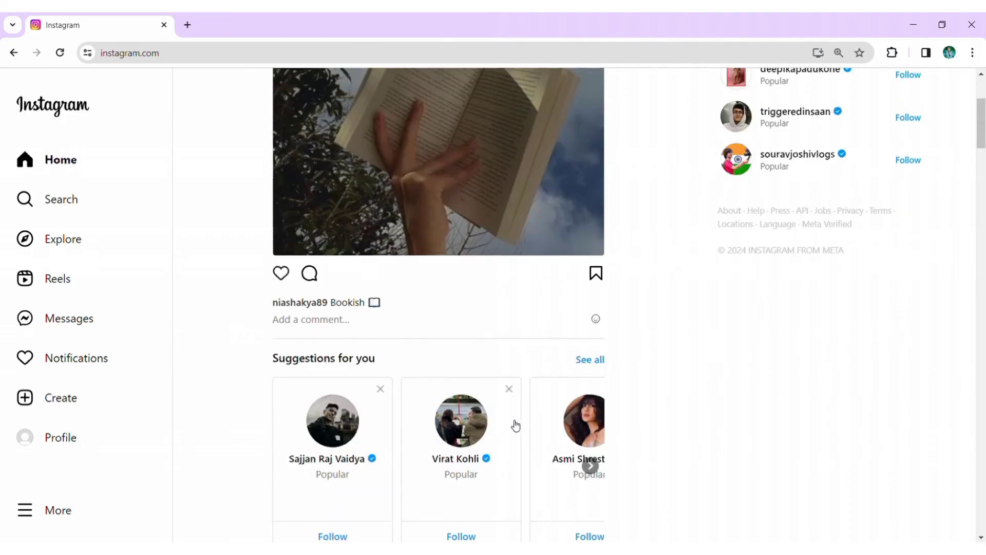
{"action": "scroll", "scroll_direction": "down", "scroll_amount": 3}
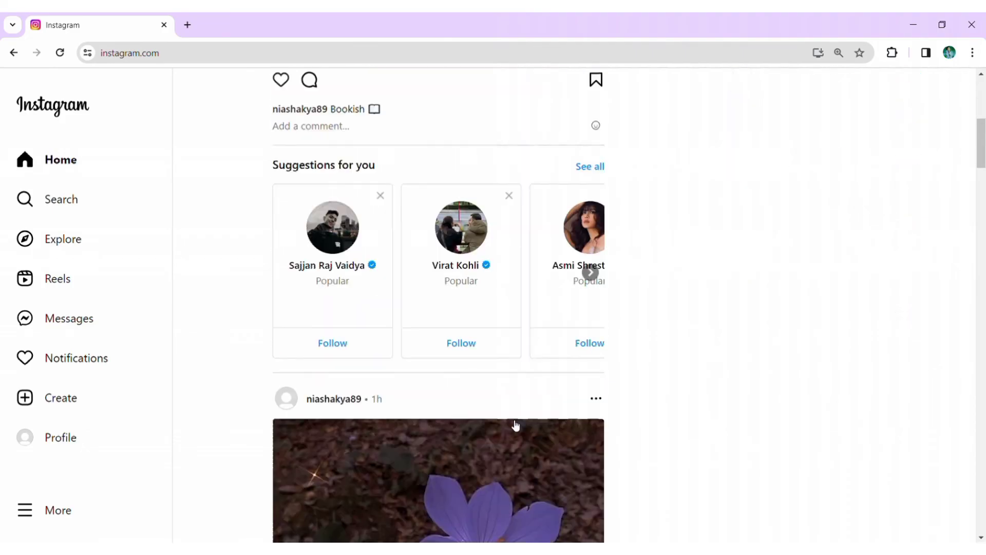
{"action": "scroll", "scroll_direction": "down", "scroll_amount": 3}
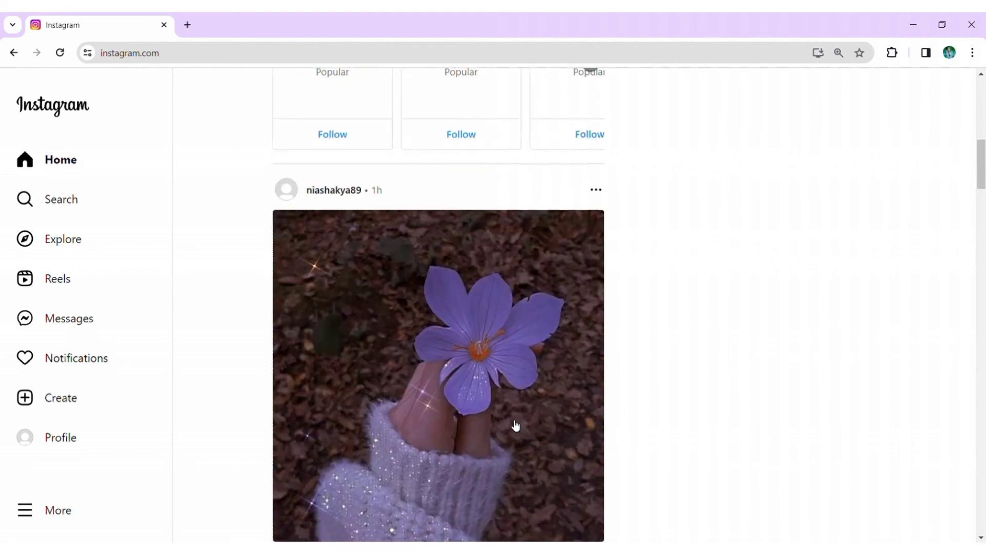
{"action": "scroll", "scroll_direction": "down", "scroll_amount": 3}
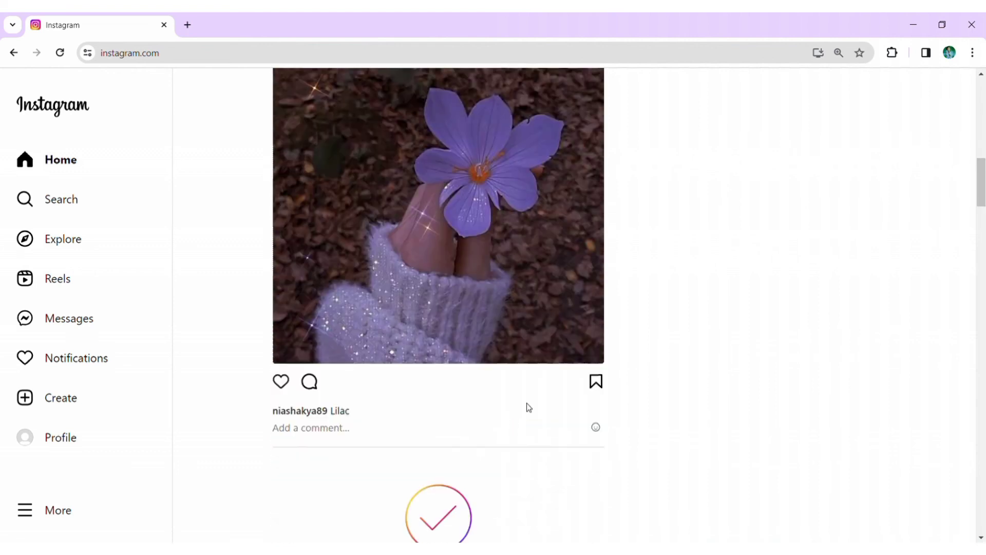